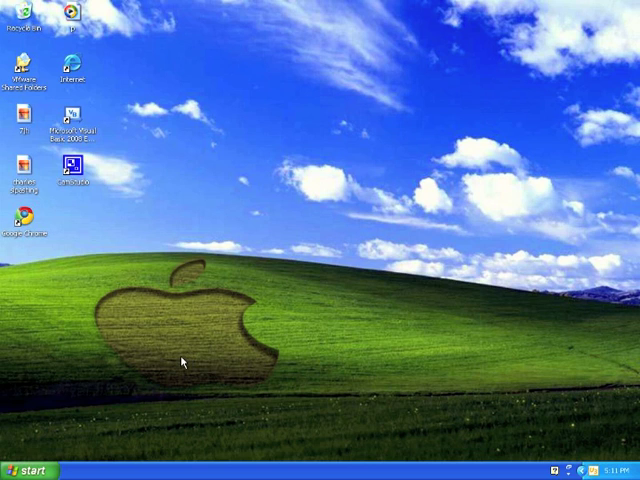
Start the Gold browser from Start > All Programs > Gold, landing on the Google home page
{"action": "left_click", "coordinate": [28, 468]}
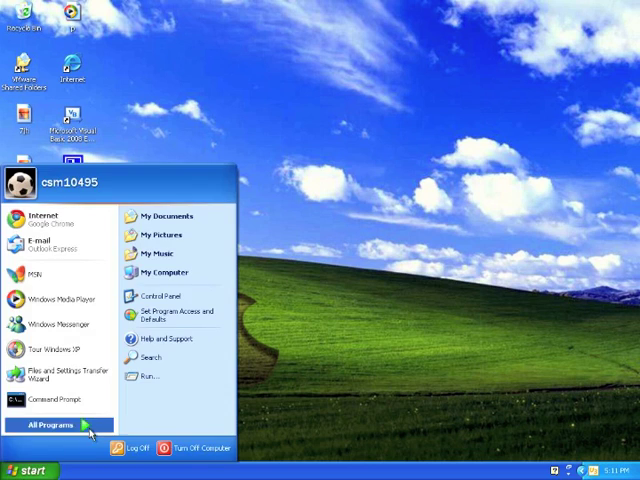
{"action": "left_click", "coordinate": [52, 424]}
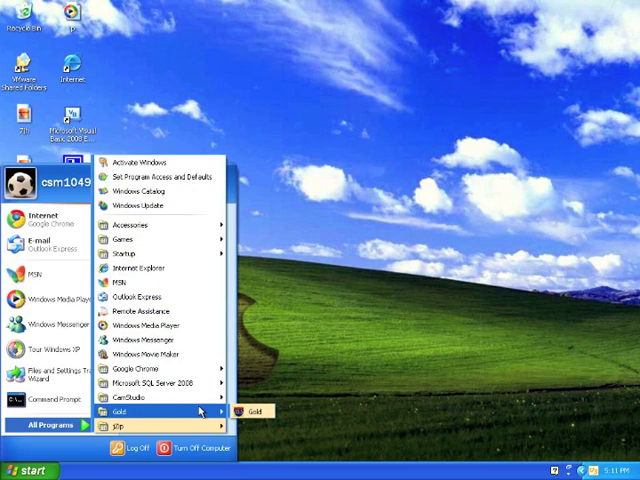
{"action": "left_click", "coordinate": [256, 412]}
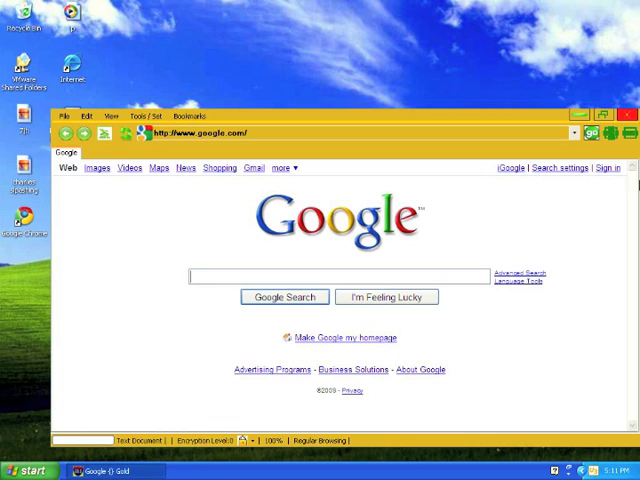
Maximize the browser, then browse the File menu and Edit menu's Text Size options without changing anything
{"action": "left_click", "coordinate": [604, 104]}
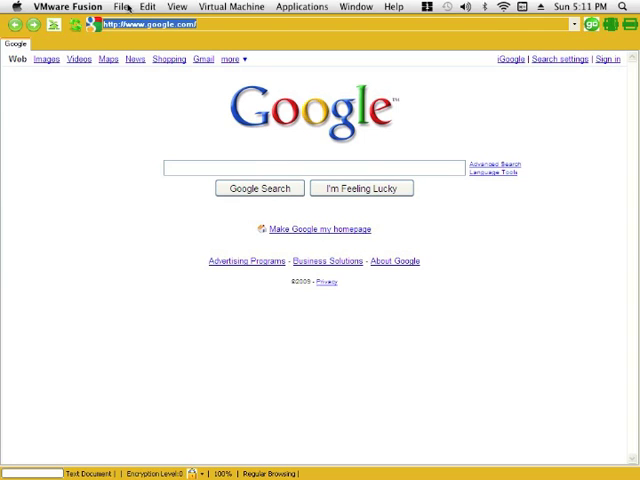
{"action": "left_click", "coordinate": [10, 8]}
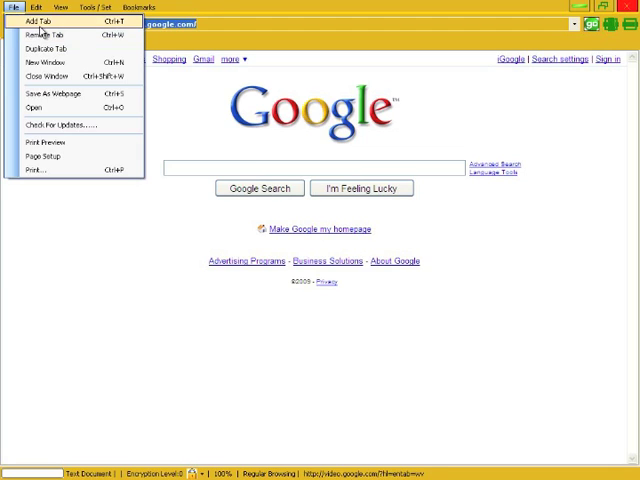
{"action": "left_click", "coordinate": [36, 20]}
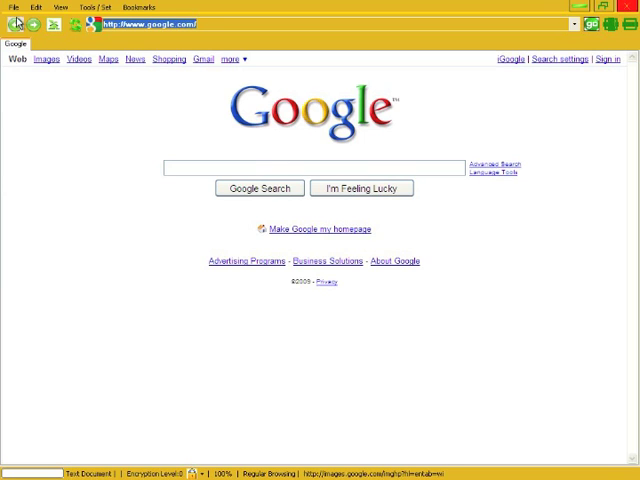
{"action": "left_click", "coordinate": [12, 4]}
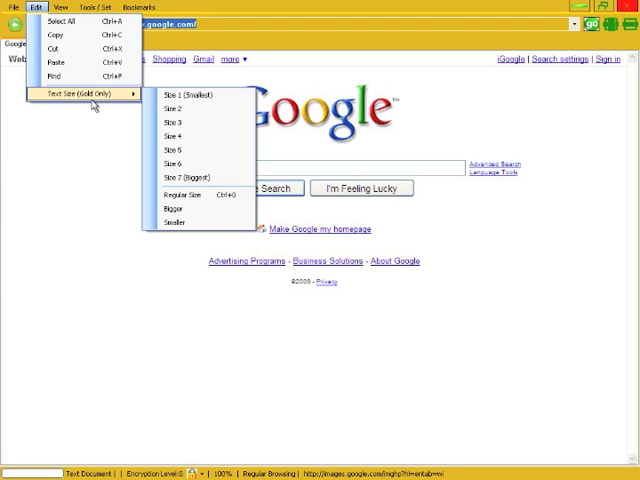
{"action": "left_click", "coordinate": [170, 208]}
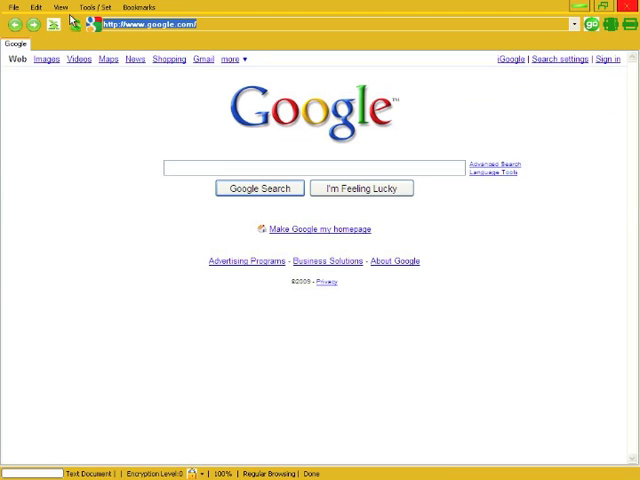
View the Google page's Website Properties and the About Gold box, closing each with OK
{"action": "left_click", "coordinate": [60, 6]}
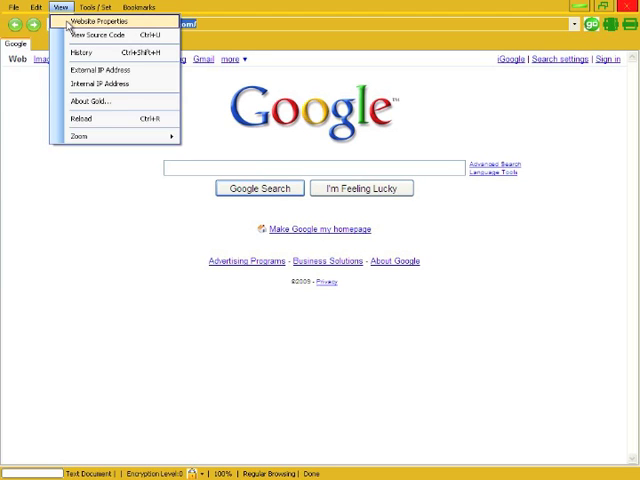
{"action": "left_click", "coordinate": [100, 22]}
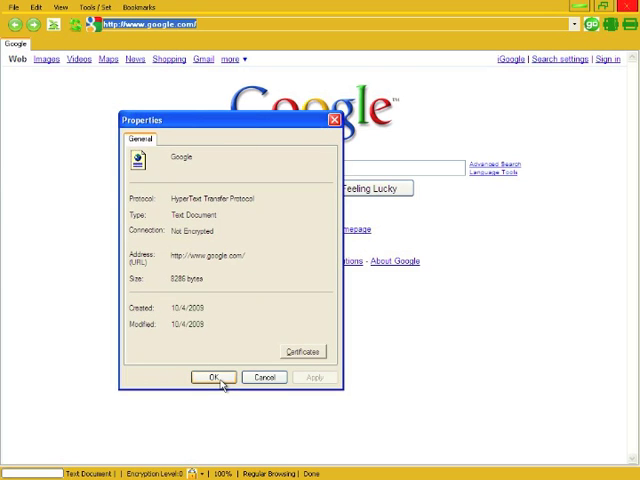
{"action": "left_click", "coordinate": [212, 376]}
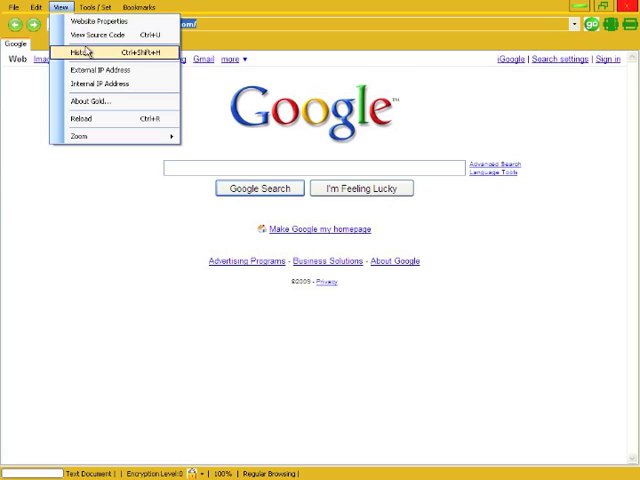
{"action": "left_click", "coordinate": [96, 36]}
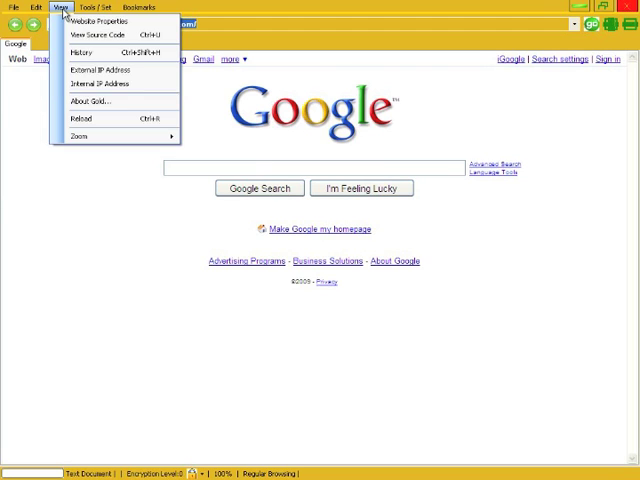
{"action": "left_click", "coordinate": [88, 100]}
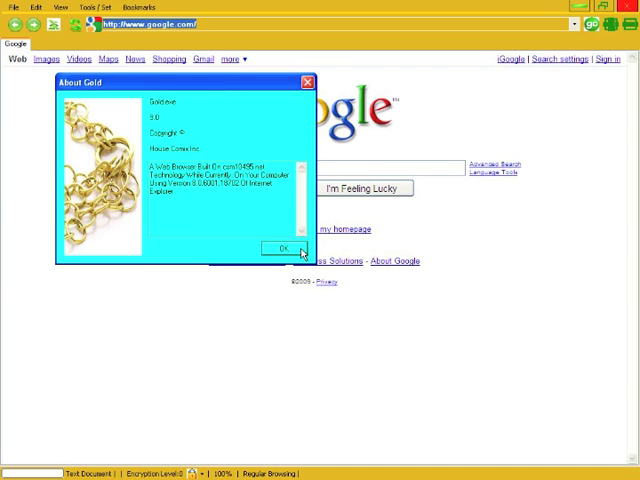
{"action": "left_click", "coordinate": [280, 248]}
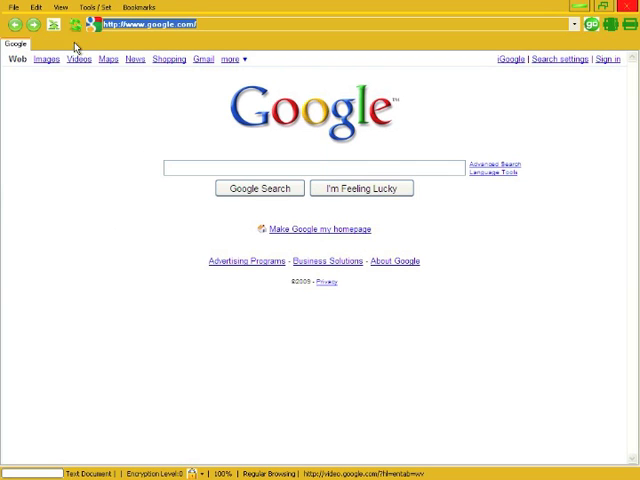
Bring up the Set Search Engine window, currently set to Google
{"action": "left_click", "coordinate": [62, 8]}
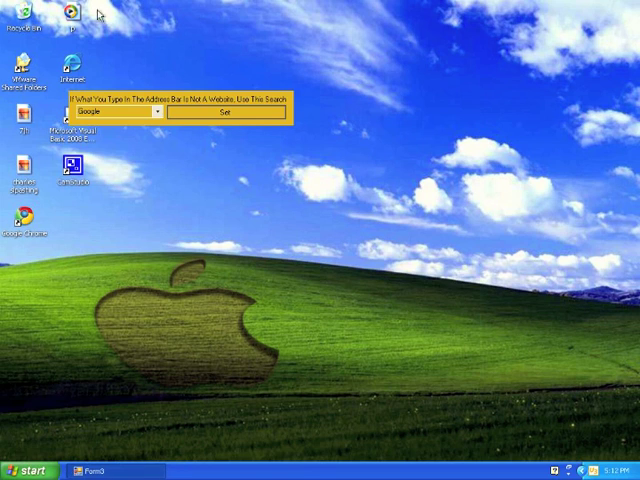
Keep Google as the search engine, then bring up the Set Homepage window via Tools
{"action": "left_click", "coordinate": [158, 112]}
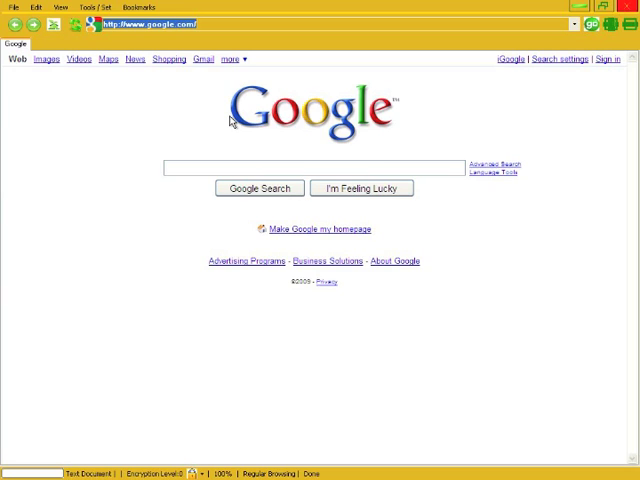
{"action": "mouse_move", "coordinate": [240, 128]}
{"action": "type", "text": "d"}
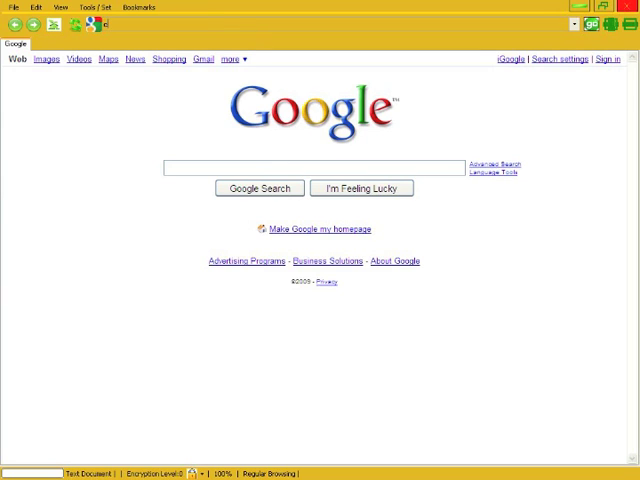
{"action": "type", "text": "chicken"}
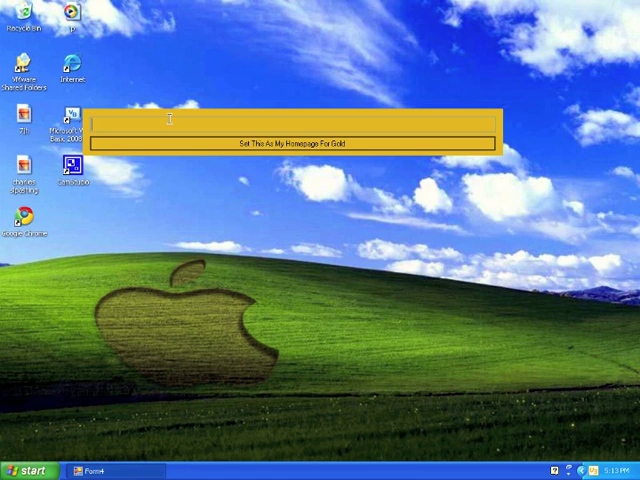
Enter the new Bing homepage address in the homepage window
{"action": "type", "text": "bu"}
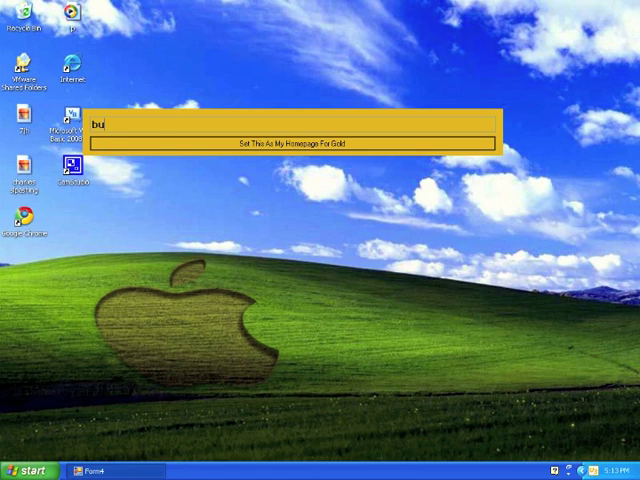
{"action": "type", "text": "ing.co"}
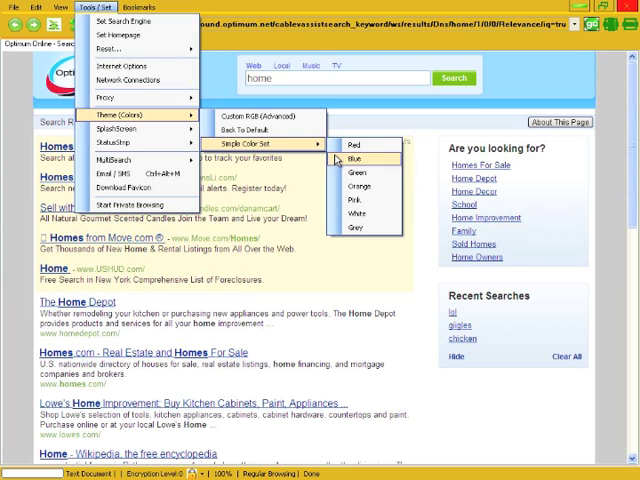
Apply the Bing home page, acknowledge the notice, and relaunch Gold so it opens on Bing
{"action": "left_click", "coordinate": [356, 158]}
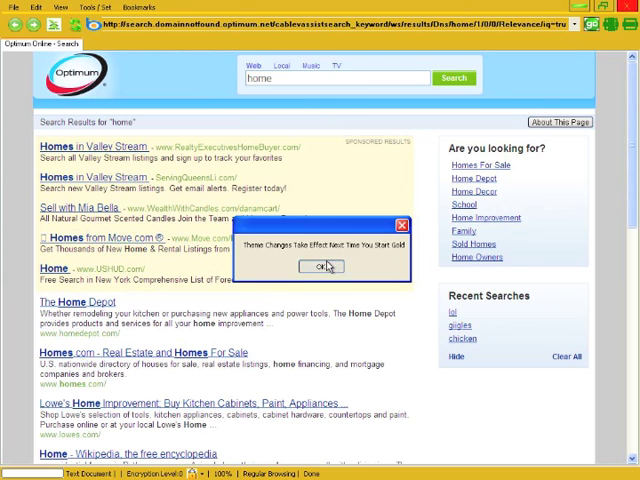
{"action": "left_click", "coordinate": [320, 266]}
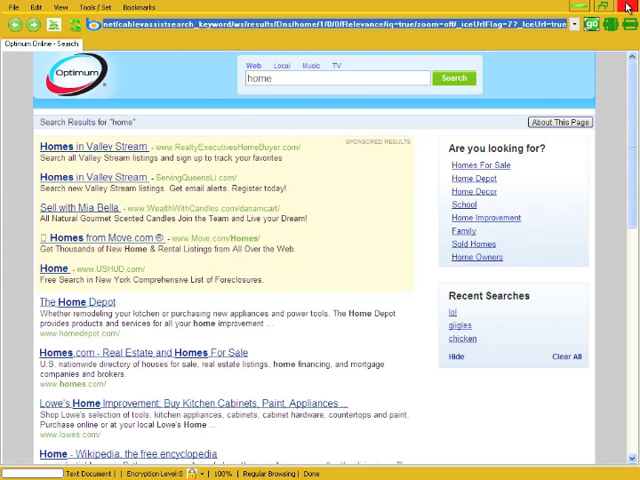
{"action": "left_click", "coordinate": [22, 468]}
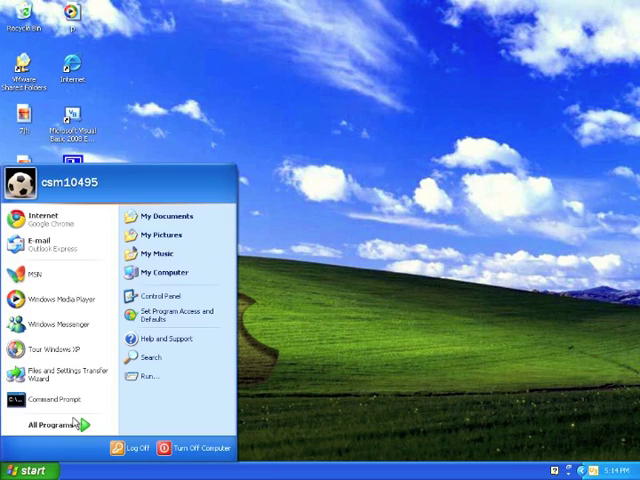
{"action": "left_click", "coordinate": [62, 424]}
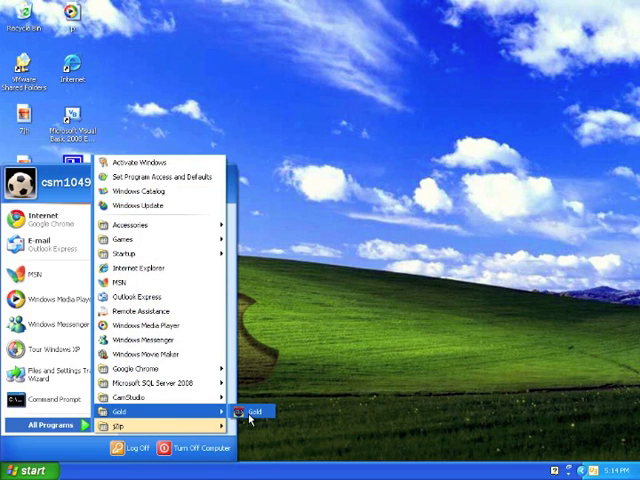
{"action": "left_click", "coordinate": [256, 412]}
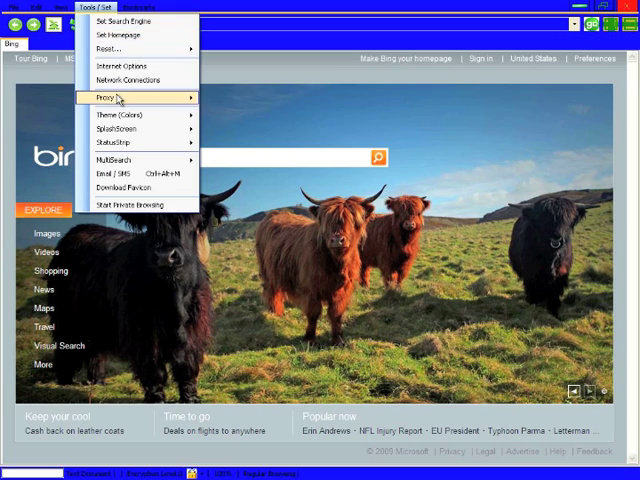
{"action": "mouse_move", "coordinate": [116, 128]}
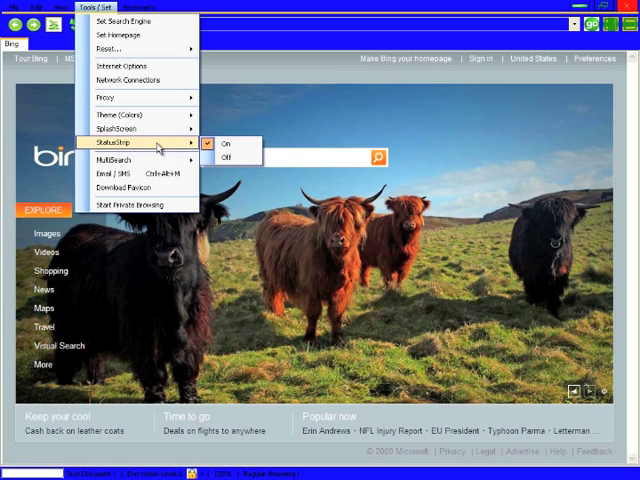
{"action": "mouse_move", "coordinate": [136, 188]}
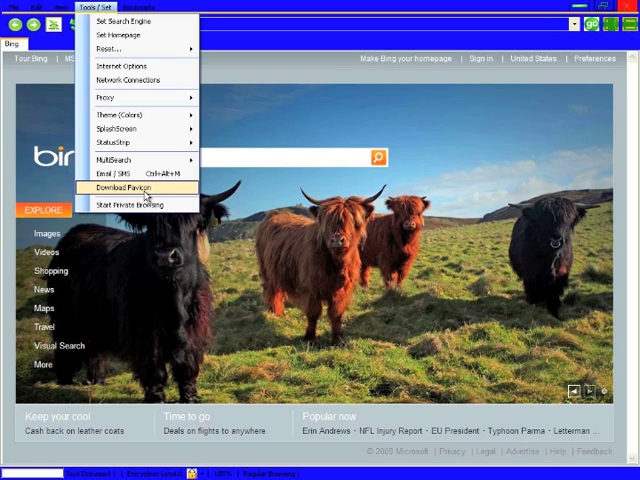
{"action": "mouse_move", "coordinate": [140, 204]}
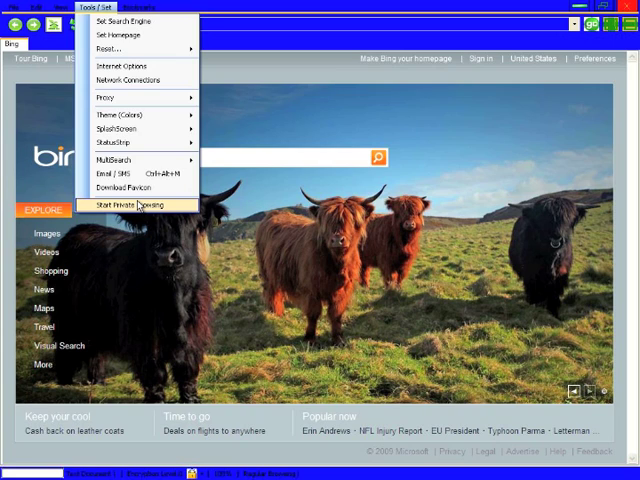
Start Private Browsing from Tools and dismiss its notice before going to Bing Images
{"action": "left_click", "coordinate": [136, 204]}
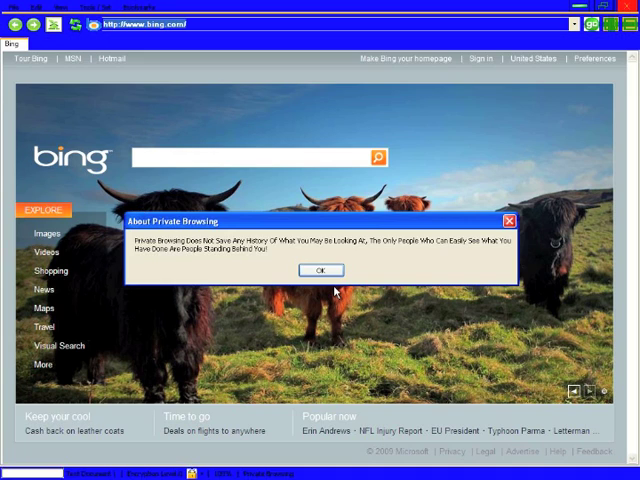
{"action": "left_click", "coordinate": [320, 268]}
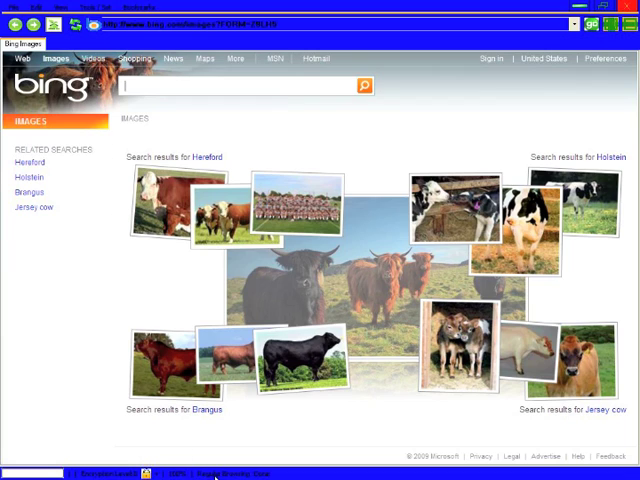
Browse the Bookmarks menu, then reopen the Tools menu offering to end private browsing
{"action": "left_click", "coordinate": [140, 8]}
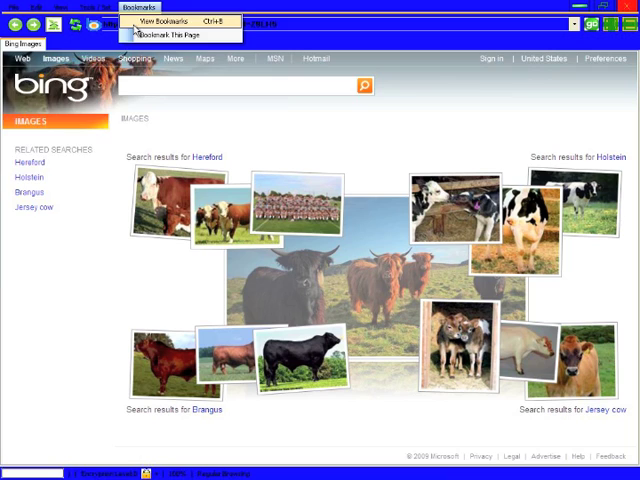
{"action": "left_click", "coordinate": [156, 22]}
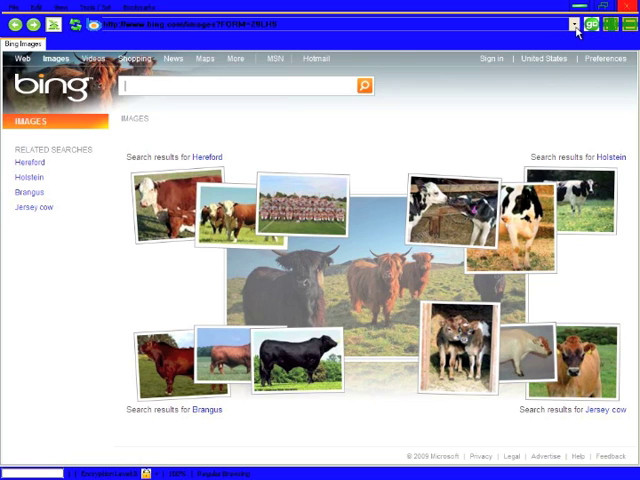
{"action": "left_click", "coordinate": [572, 24]}
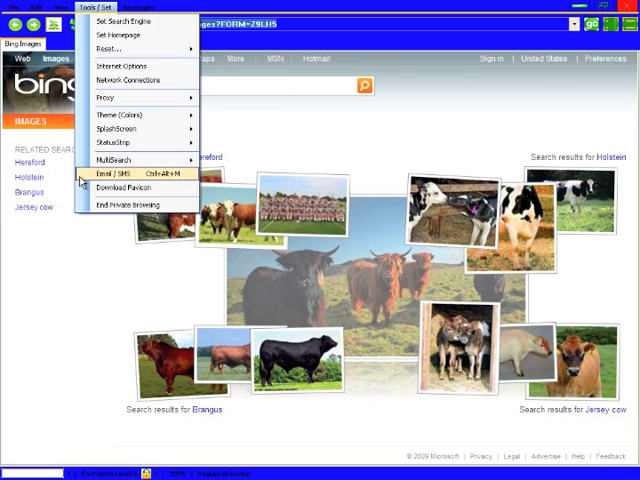
{"action": "left_click", "coordinate": [116, 172]}
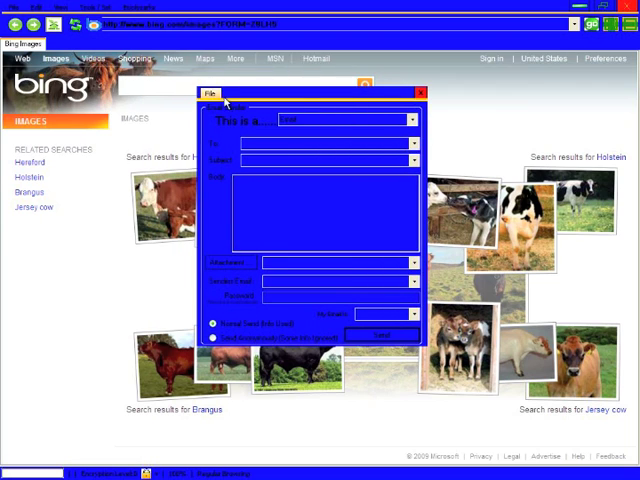
{"action": "left_click", "coordinate": [212, 92]}
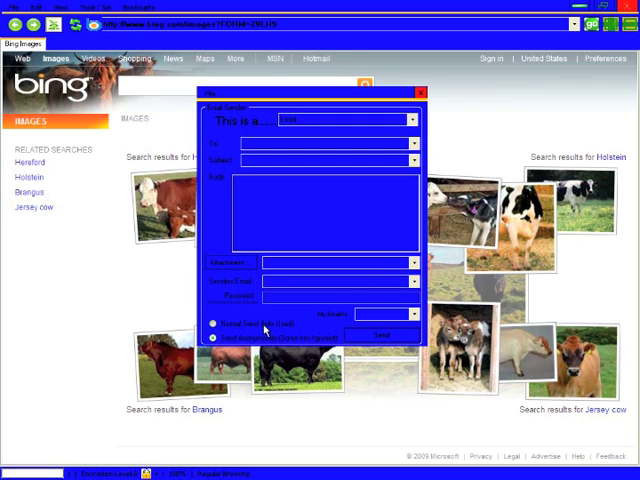
{"action": "left_click", "coordinate": [408, 314]}
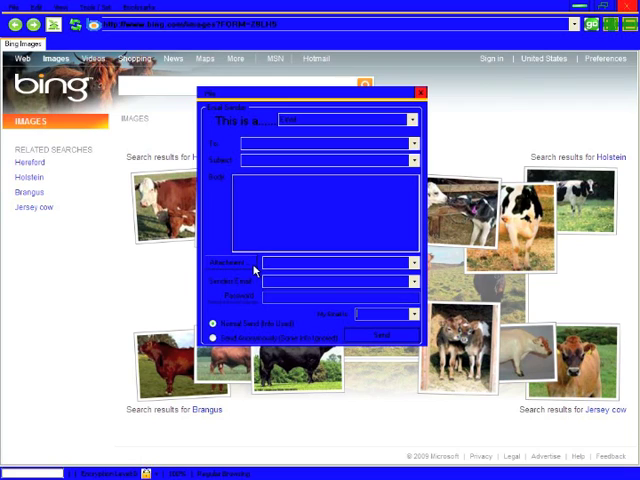
{"action": "left_click", "coordinate": [410, 120]}
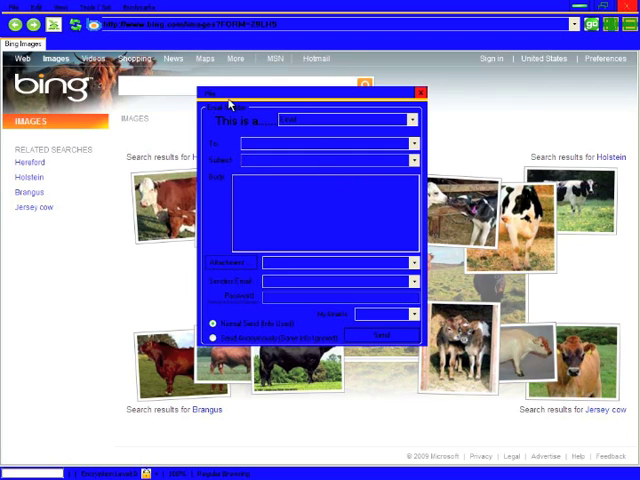
{"action": "left_click", "coordinate": [210, 96]}
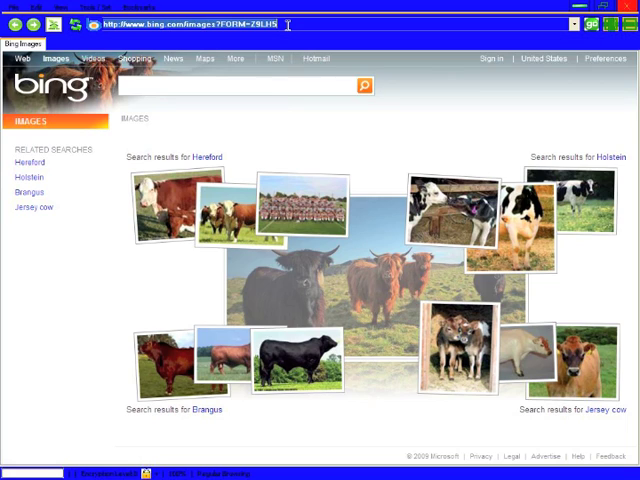
{"action": "left_click", "coordinate": [190, 24]}
{"action": "type", "text": "about:authors"}
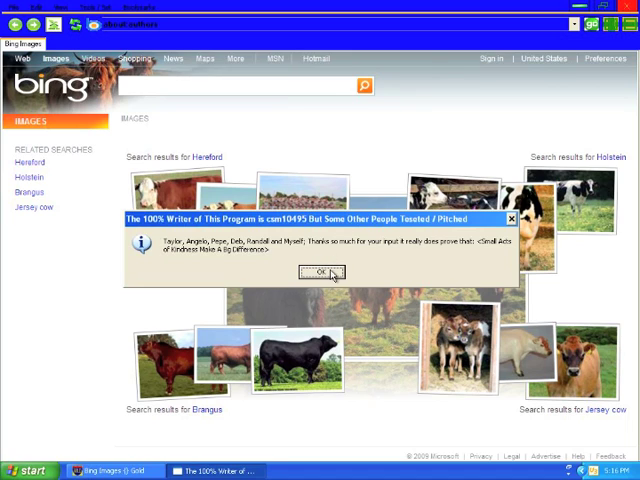
{"action": "left_click", "coordinate": [318, 272]}
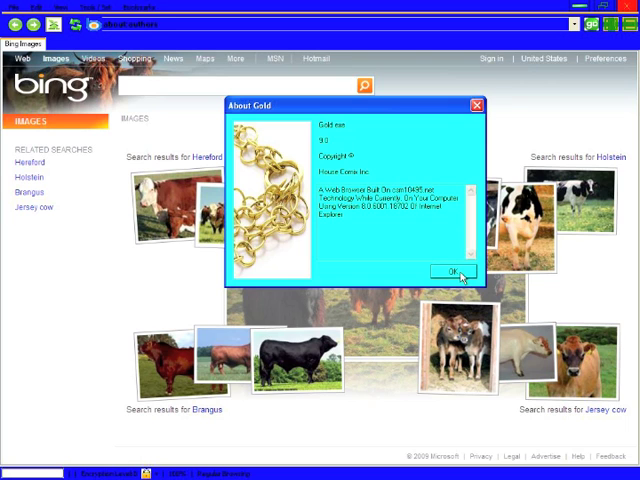
{"action": "left_click", "coordinate": [448, 272]}
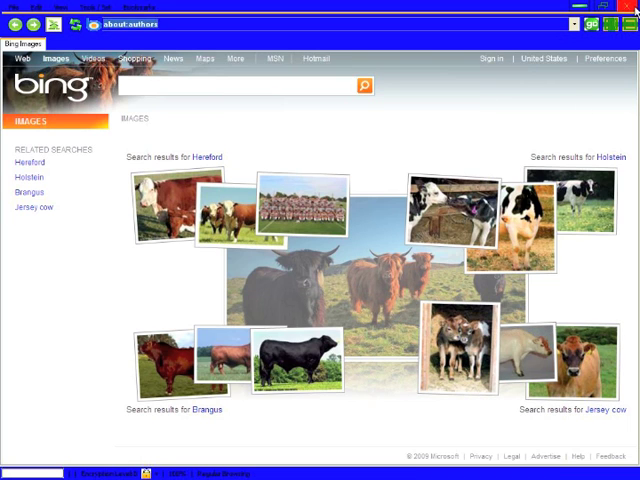